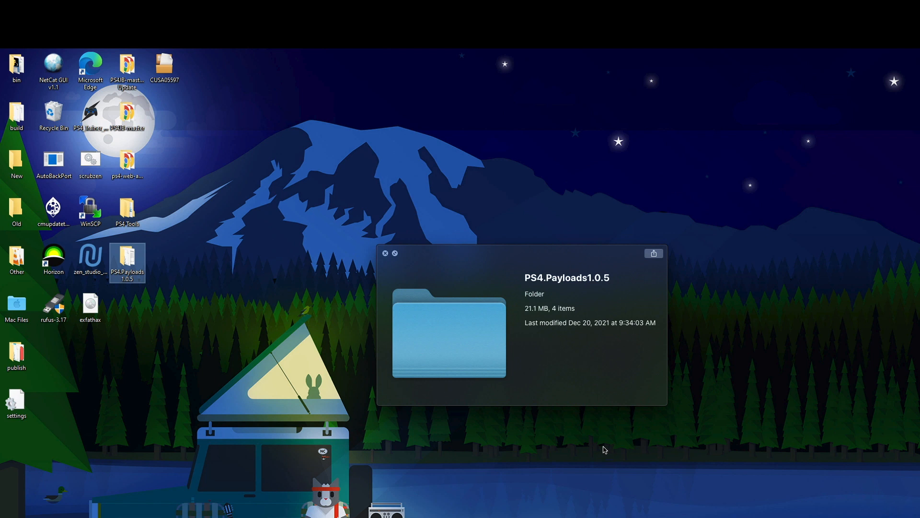
Dismiss the preview and open the PS4.Payloads1.0.5 folder from the desktop.
{"action": "left_click", "coordinate": [385, 253]}
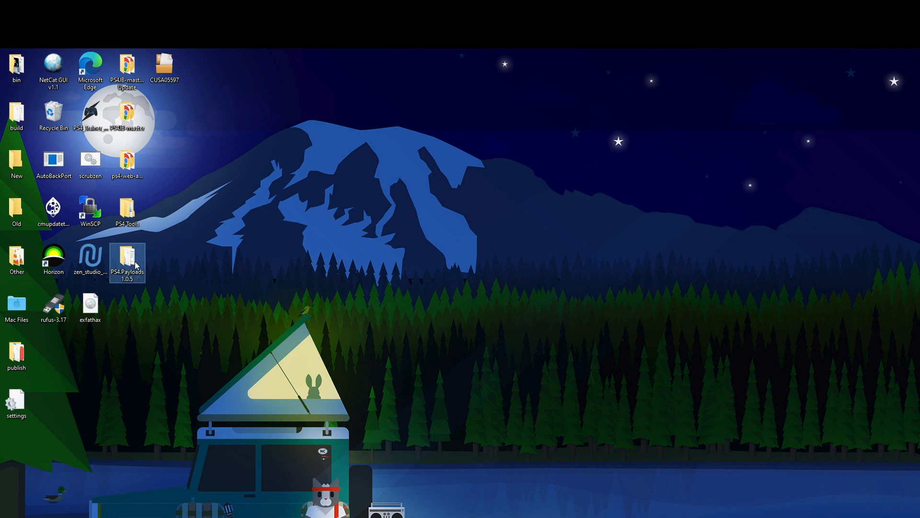
{"action": "double_click", "coordinate": [126, 262]}
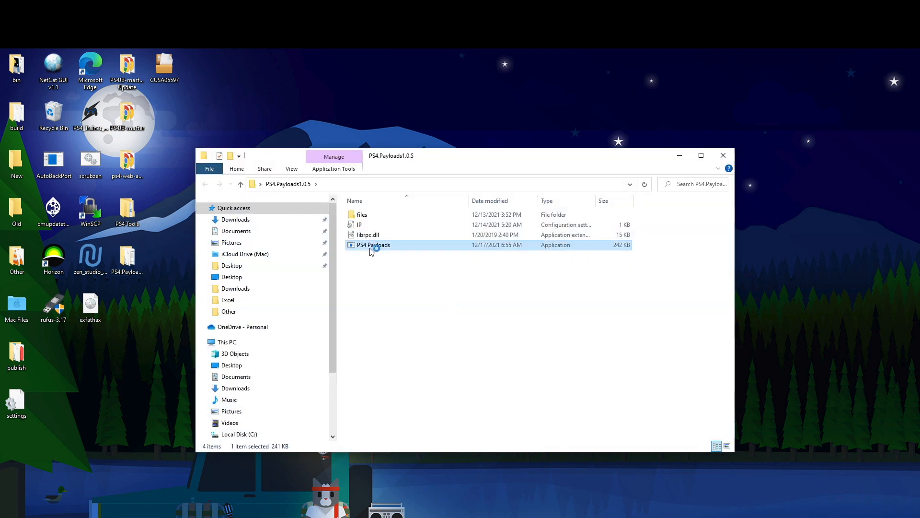
Launch PS4 Payloads.exe, bringing up the sender on the PS4 5.05 firmware payloads.
{"action": "double_click", "coordinate": [373, 244]}
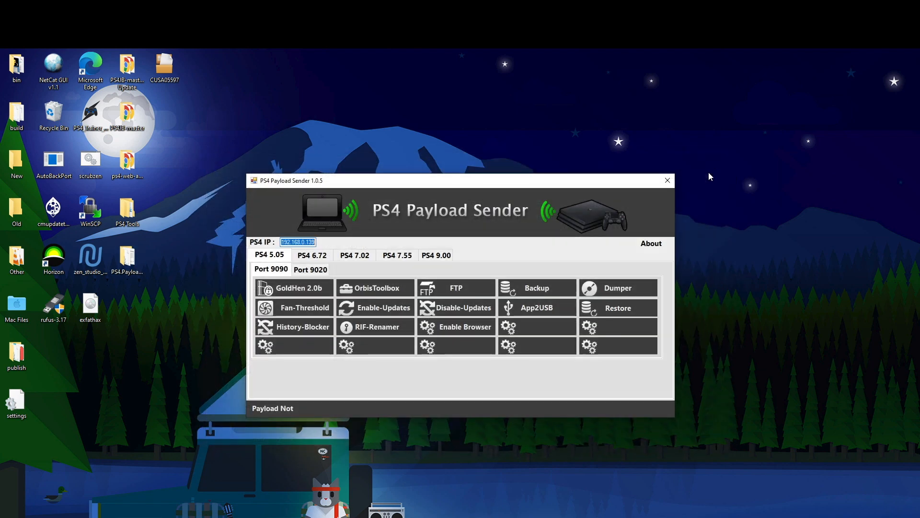
{"action": "mouse_move", "coordinate": [547, 485]}
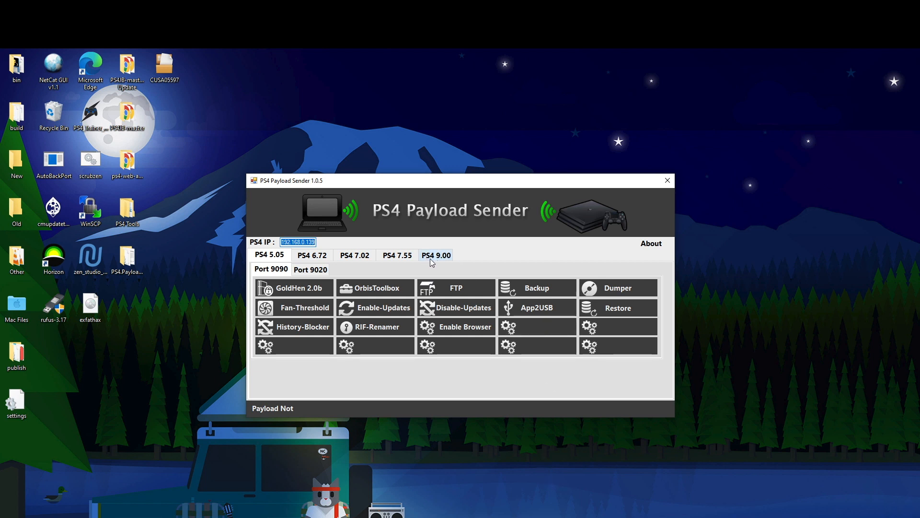
{"action": "mouse_move", "coordinate": [446, 260]}
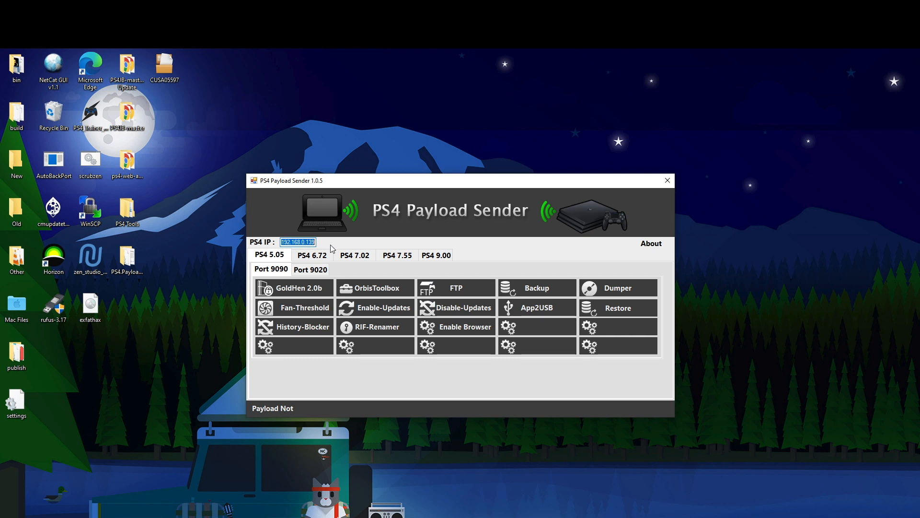
{"action": "mouse_move", "coordinate": [272, 274]}
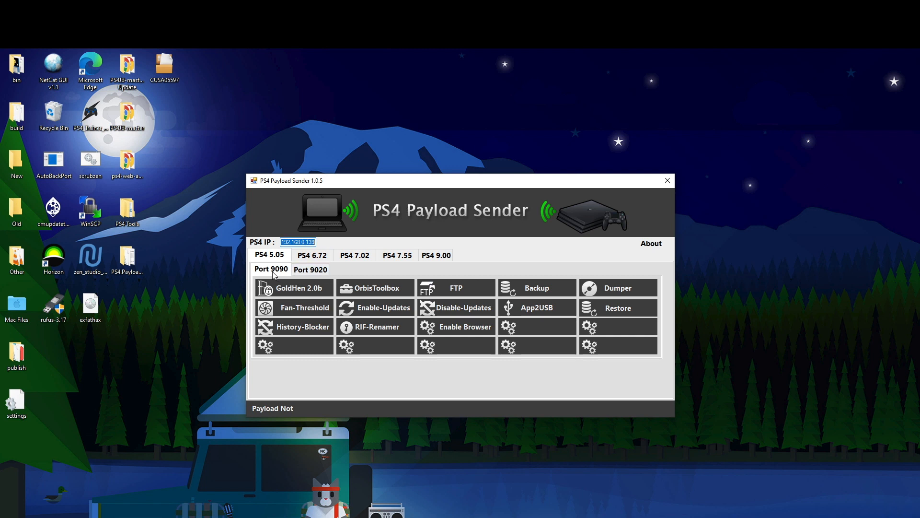
{"action": "left_click", "coordinate": [309, 269]}
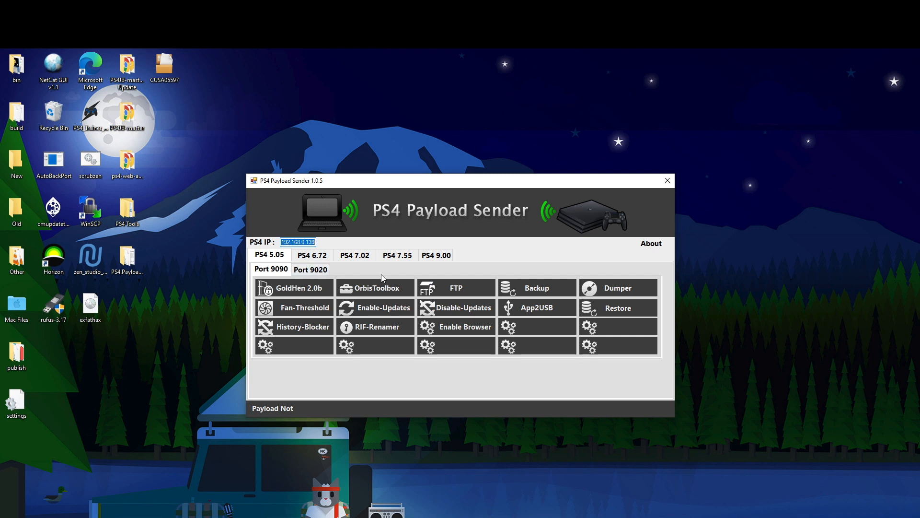
{"action": "mouse_move", "coordinate": [464, 265]}
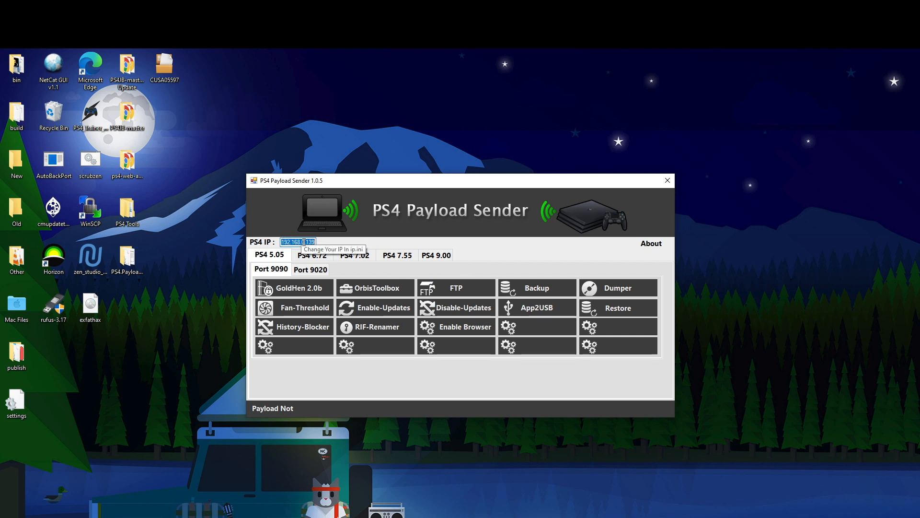
Switch to the PS4 9.00 firmware payloads, showing GoldHen 2.0b, LinuxLoader and GTAV.
{"action": "left_click", "coordinate": [435, 255]}
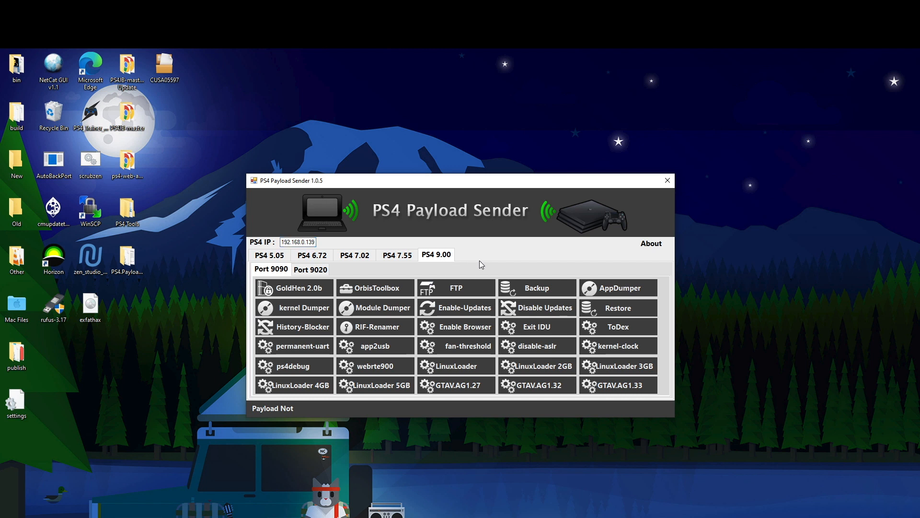
{"action": "mouse_move", "coordinate": [544, 282]}
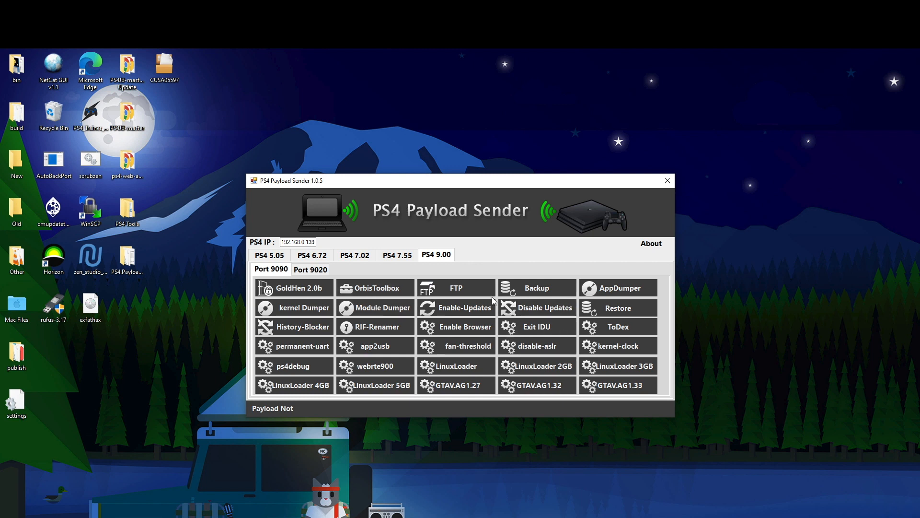
{"action": "mouse_move", "coordinate": [722, 363]}
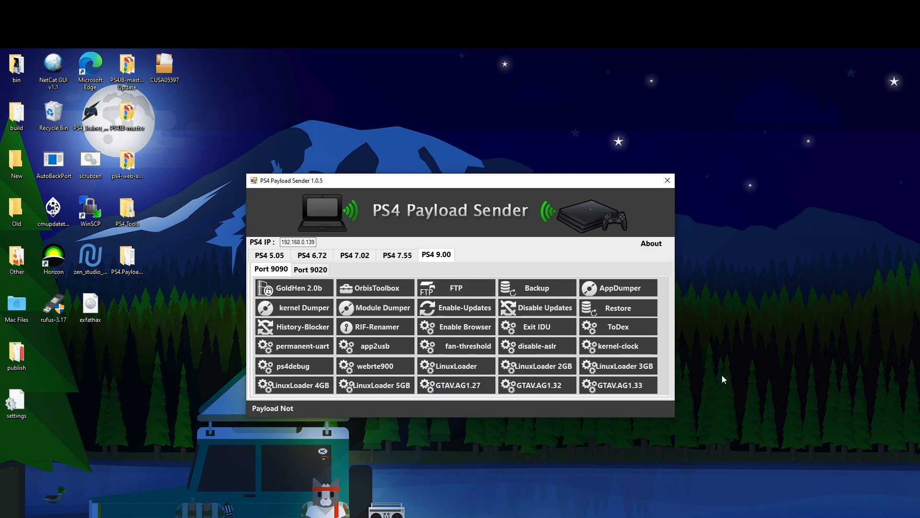
{"action": "mouse_move", "coordinate": [578, 445]}
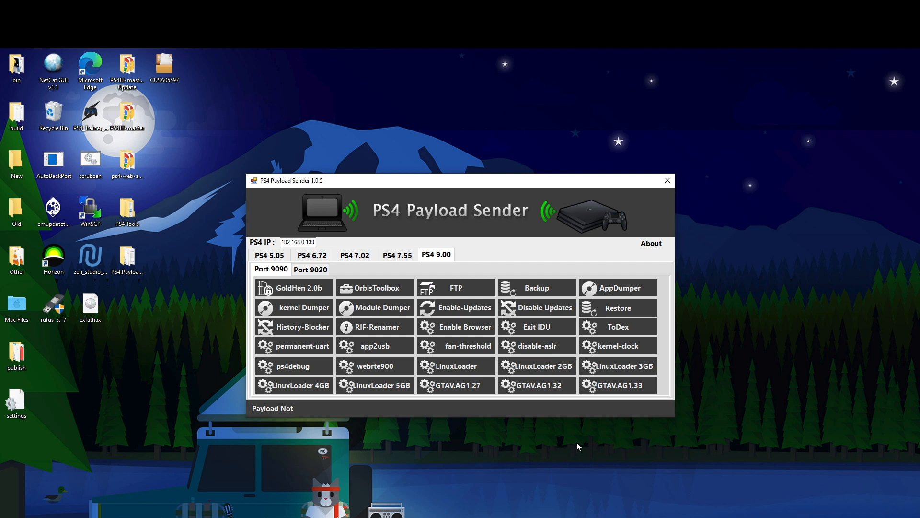
{"action": "mouse_move", "coordinate": [514, 409]}
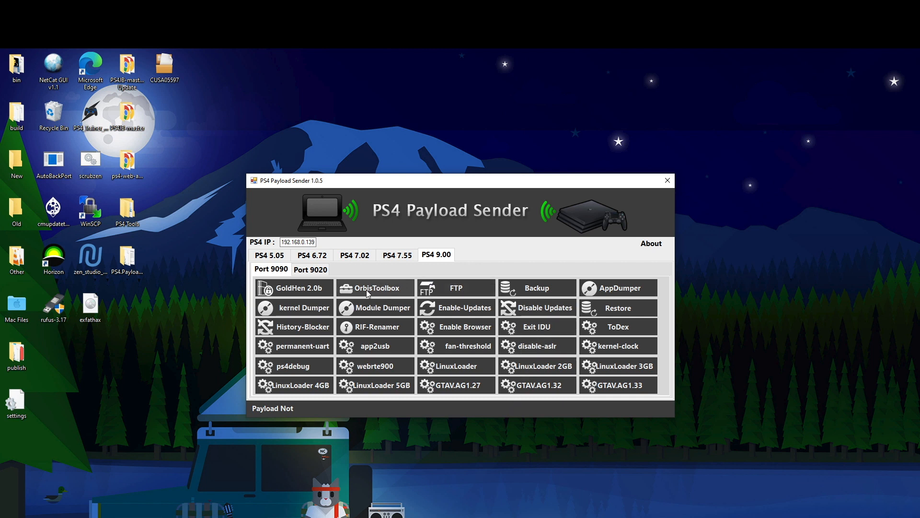
{"action": "mouse_move", "coordinate": [394, 296]}
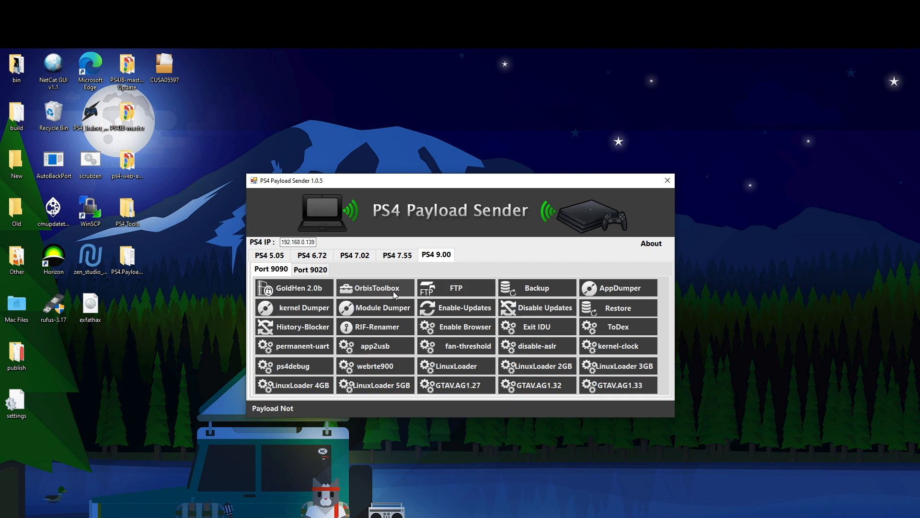
{"action": "mouse_move", "coordinate": [368, 293]}
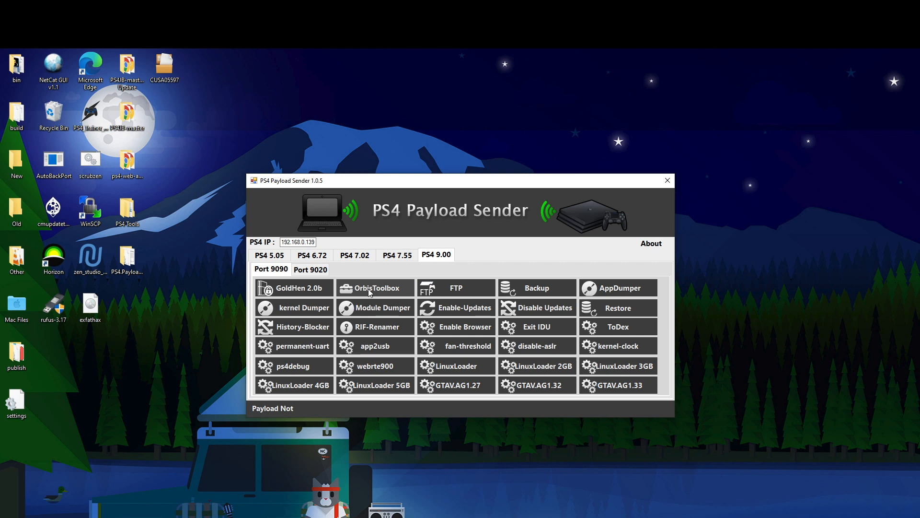
{"action": "mouse_move", "coordinate": [838, 353]}
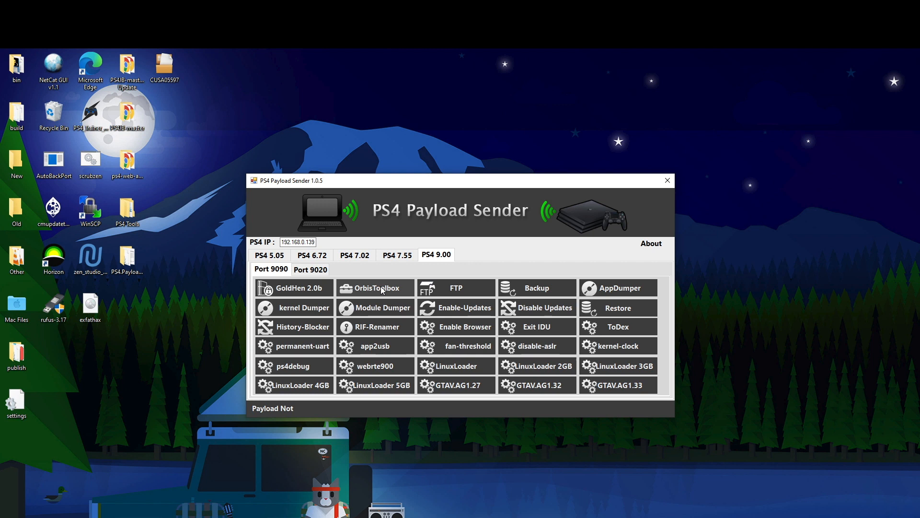
{"action": "mouse_move", "coordinate": [461, 270]}
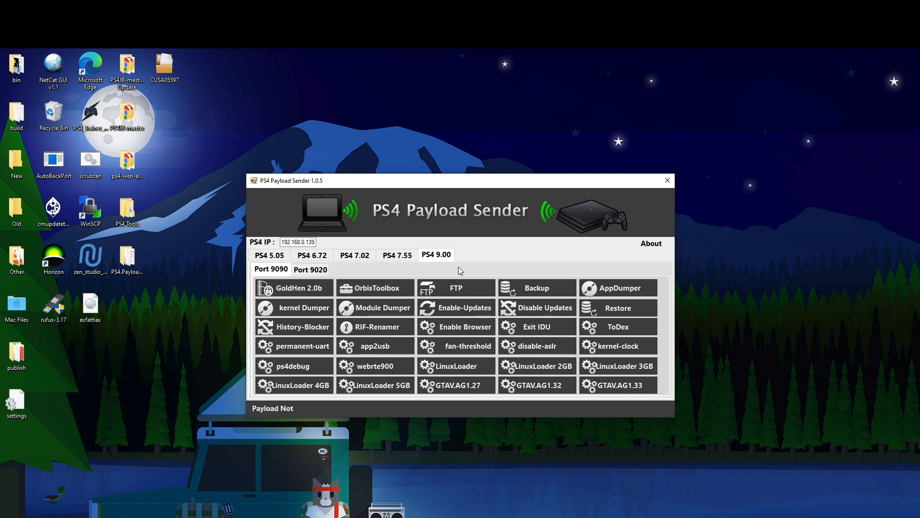